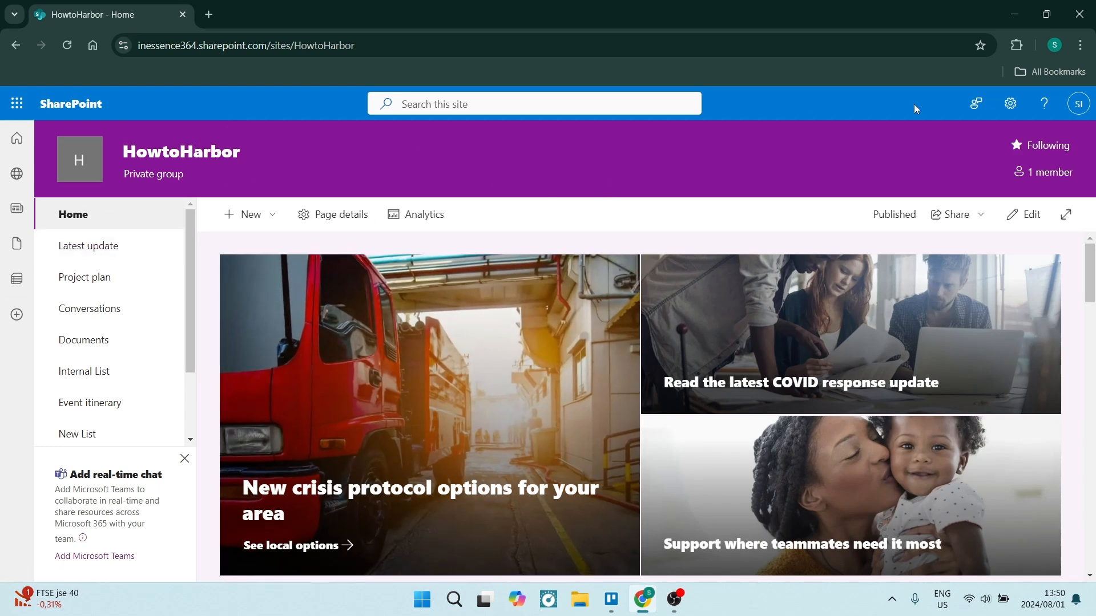
Step: Open the site's Add an app page from the Settings gear to reach My apps
left_click(1010, 103)
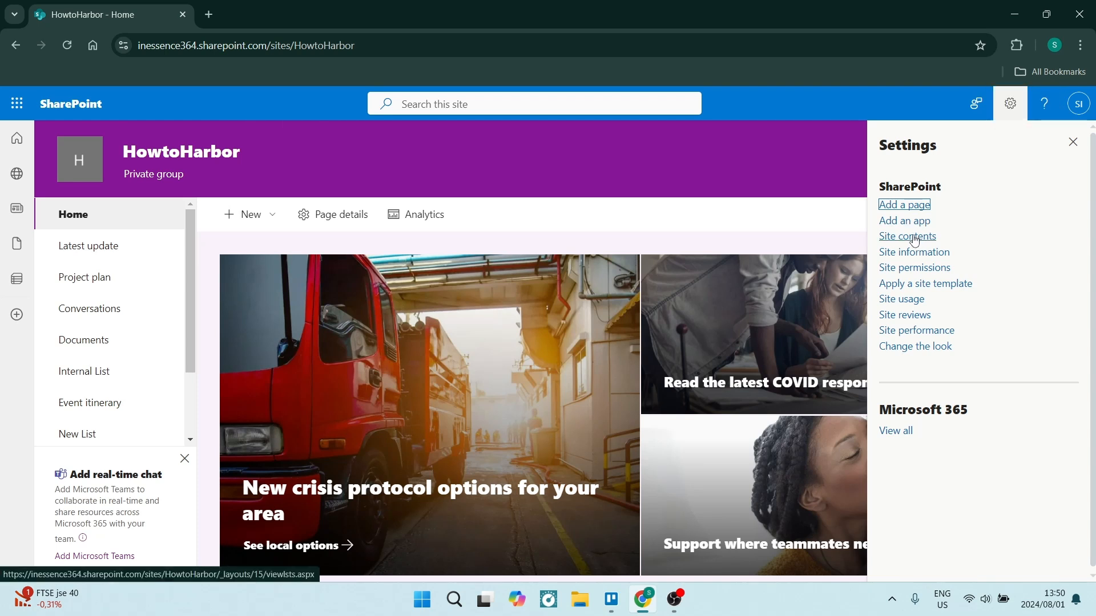
left_click(904, 221)
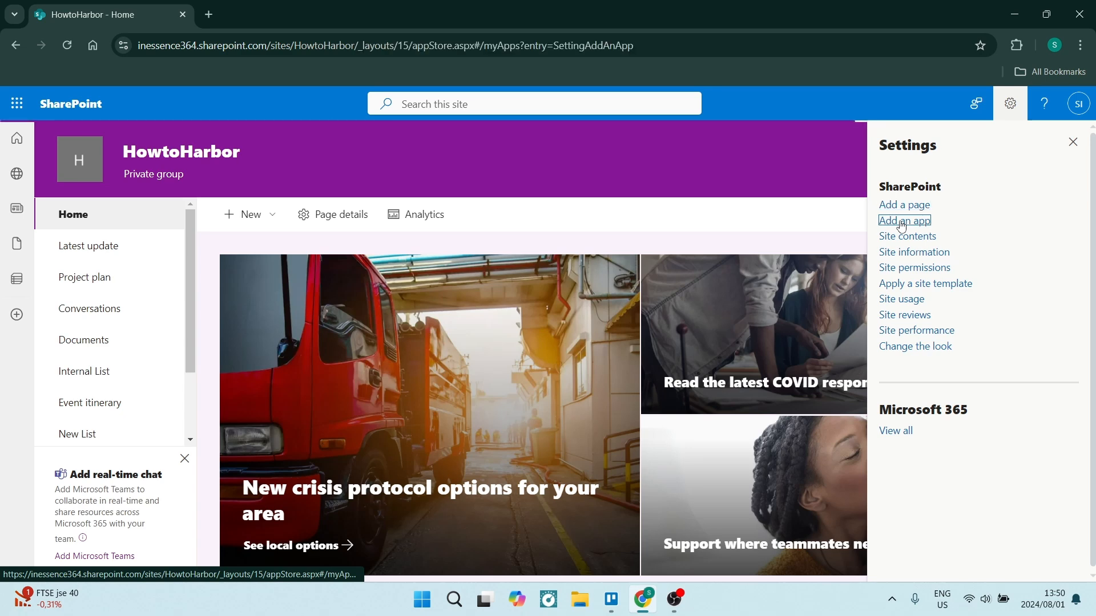
left_click(904, 220)
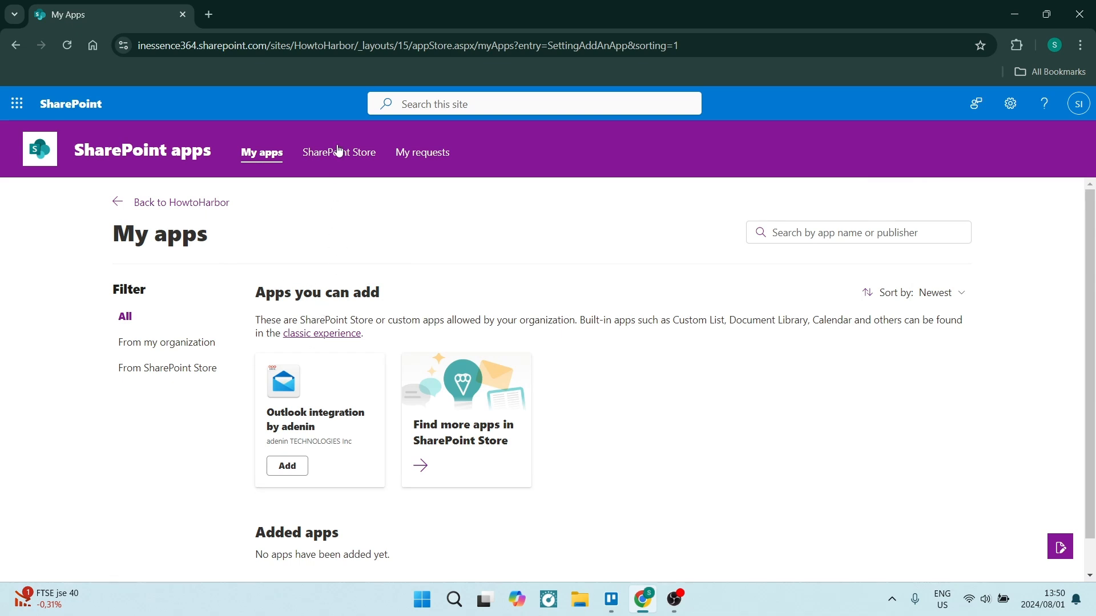
Step: Search the SharePoint Store for 'outlook' and scroll through the 33 results
left_click(339, 152)
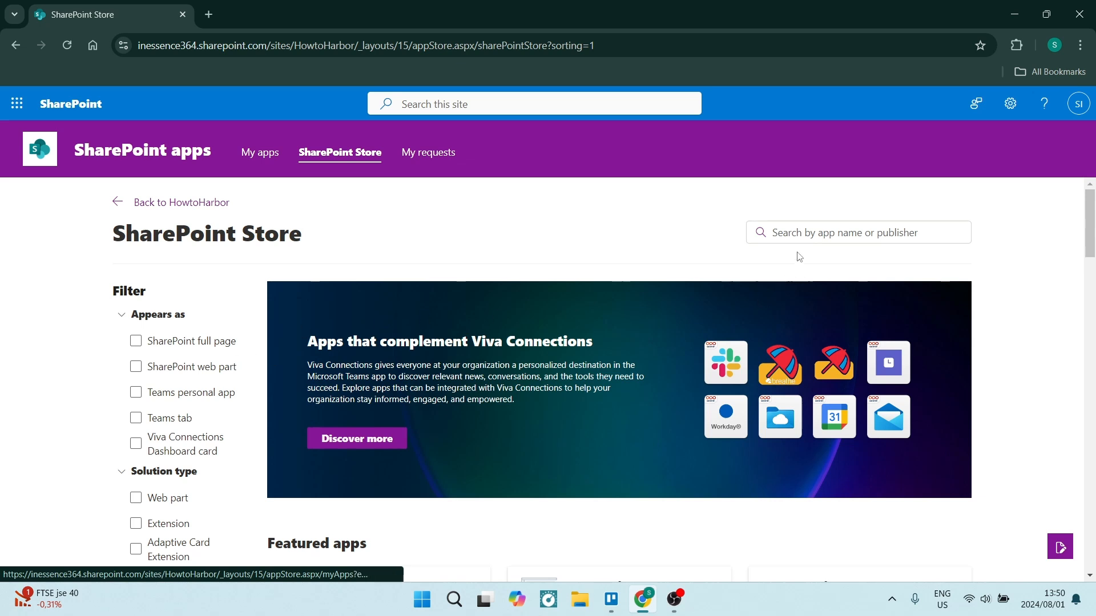
type("o")
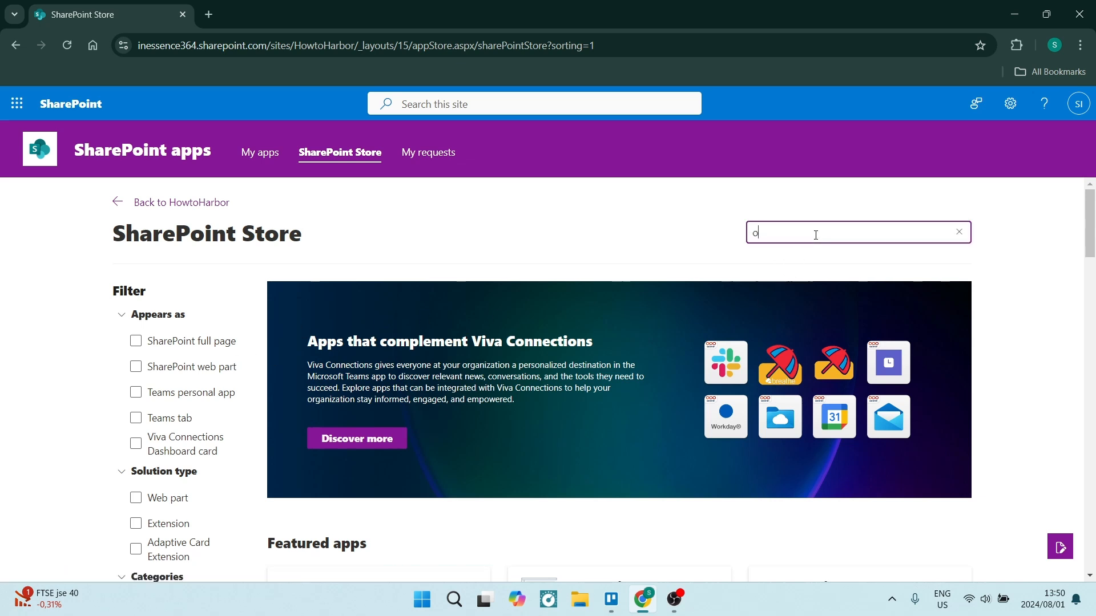
type("utlook")
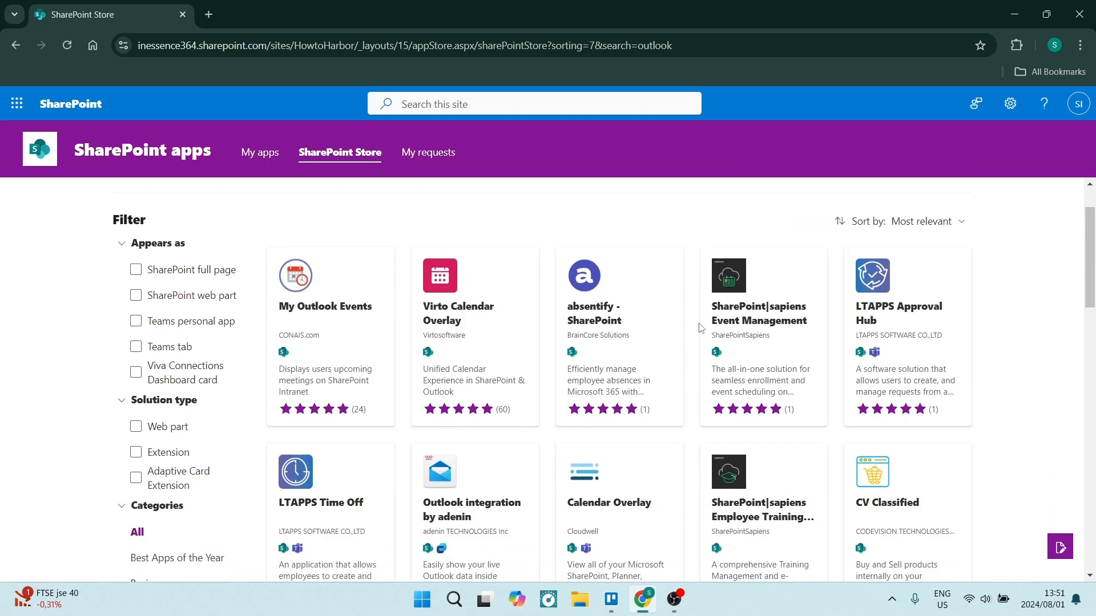
scroll("down", 3)
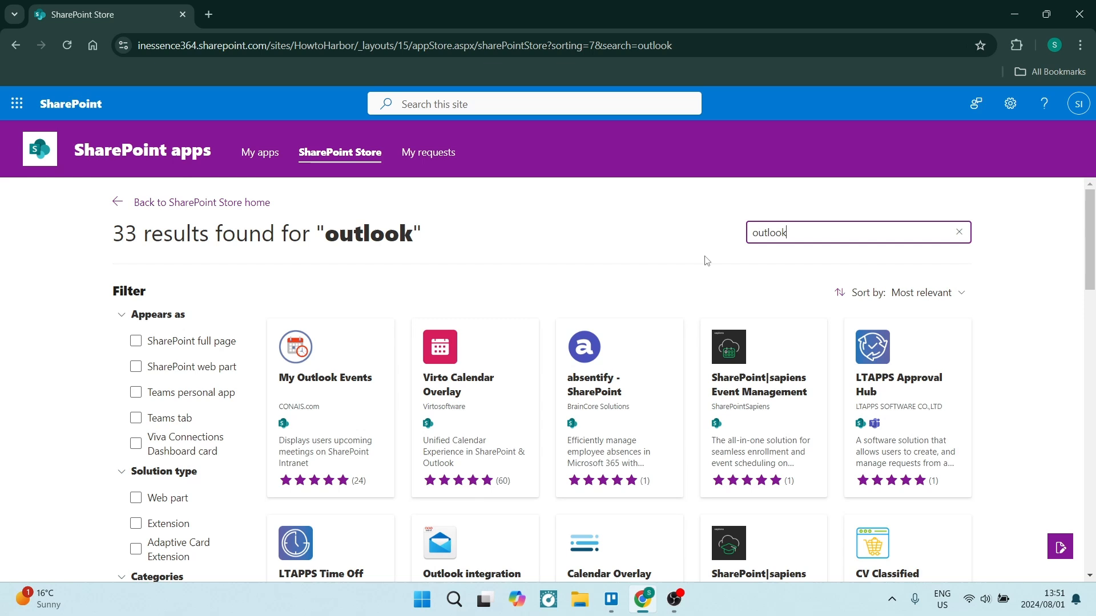
scroll("down", 3)
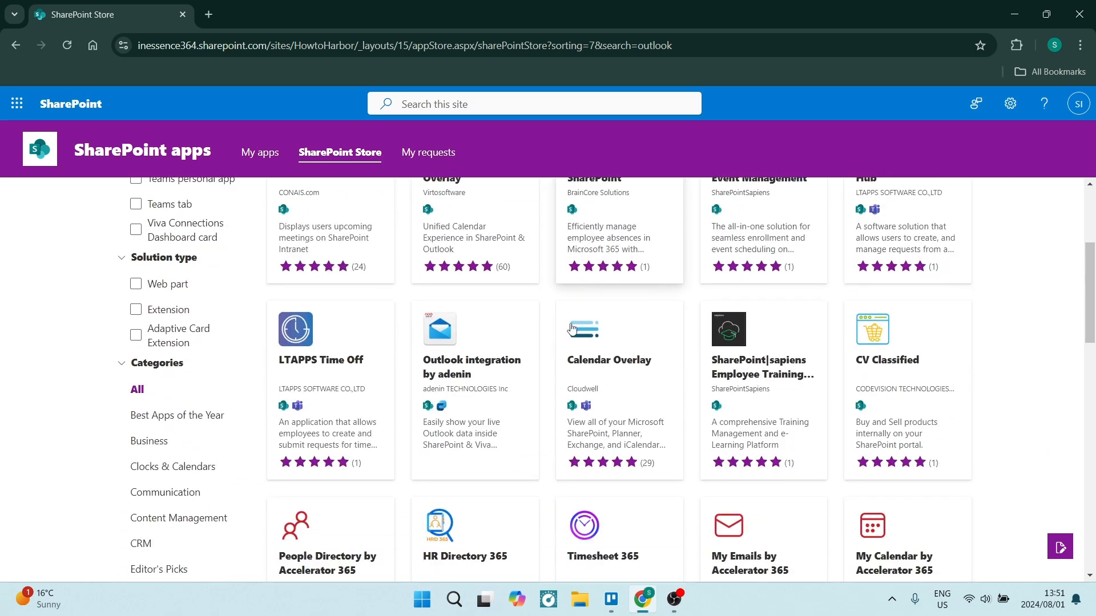
mouse_move(456, 383)
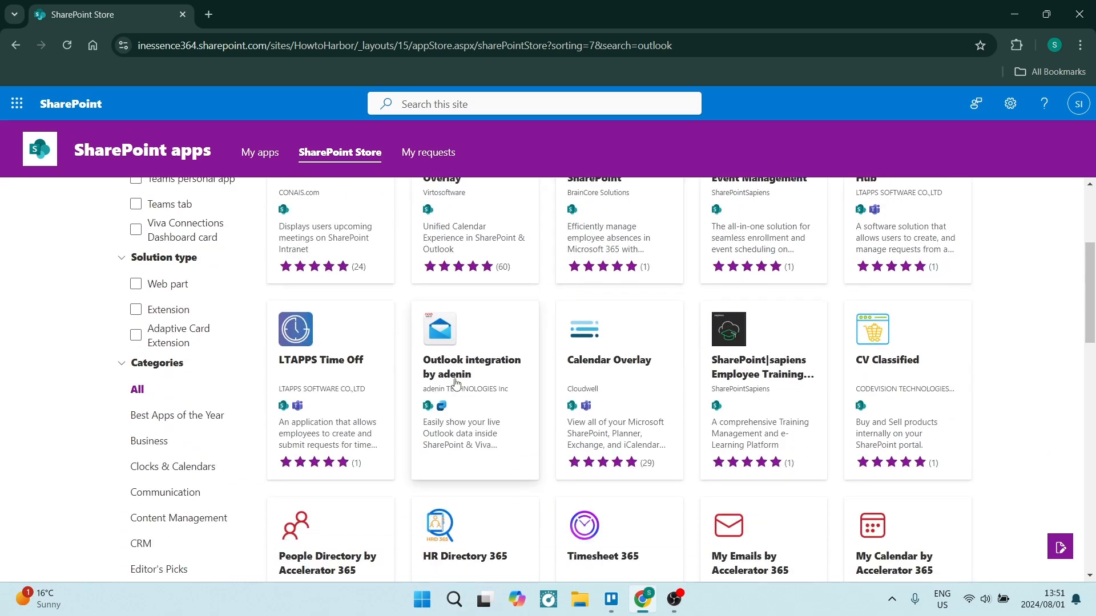
mouse_move(508, 378)
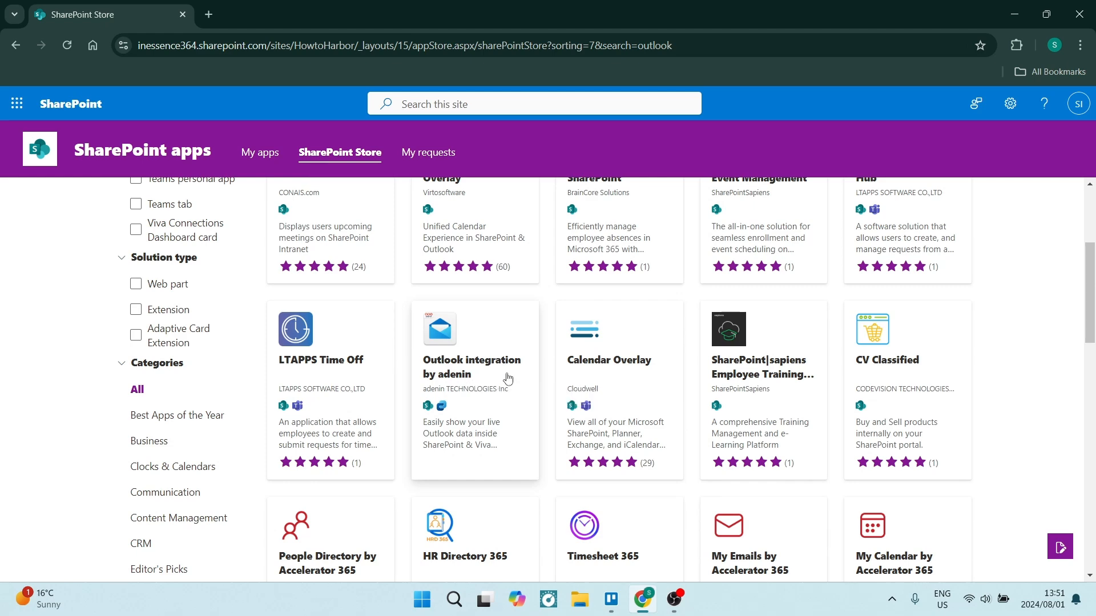
scroll("down", 3)
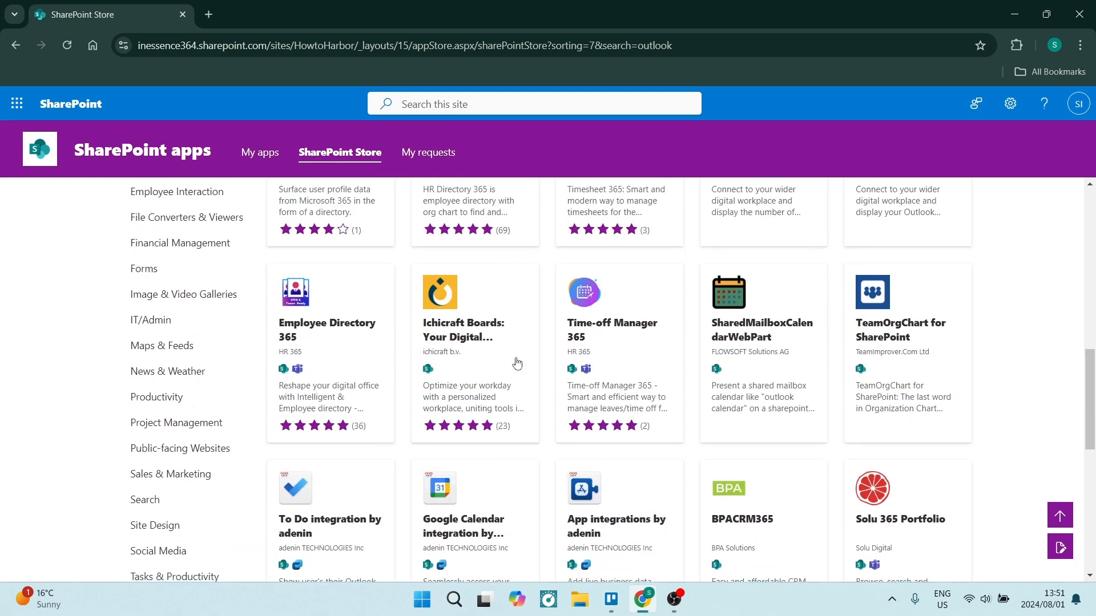
scroll("down", 3)
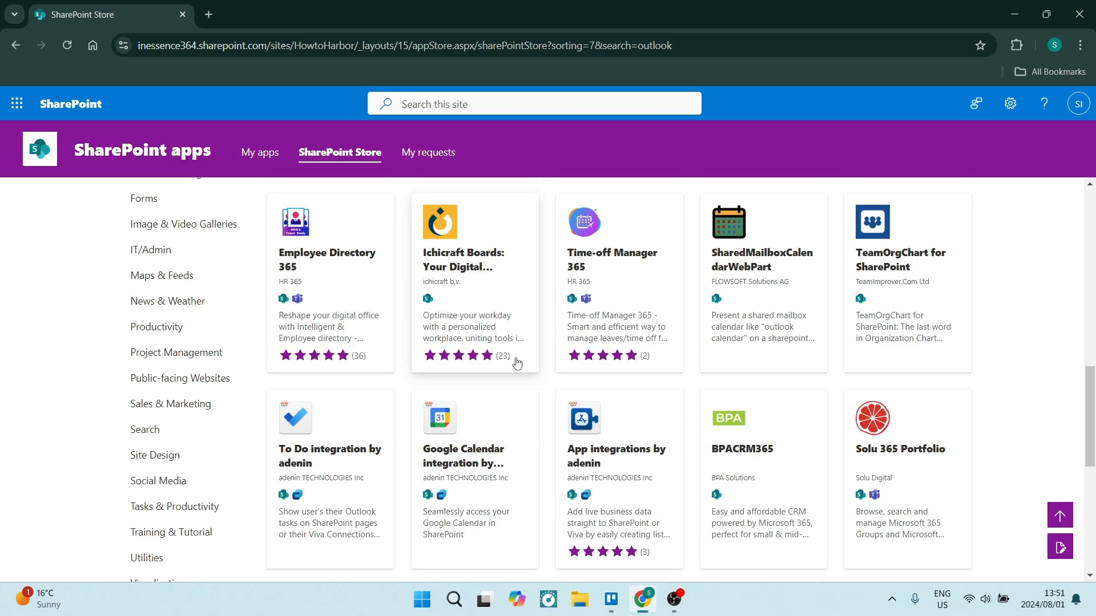
scroll("down", 3)
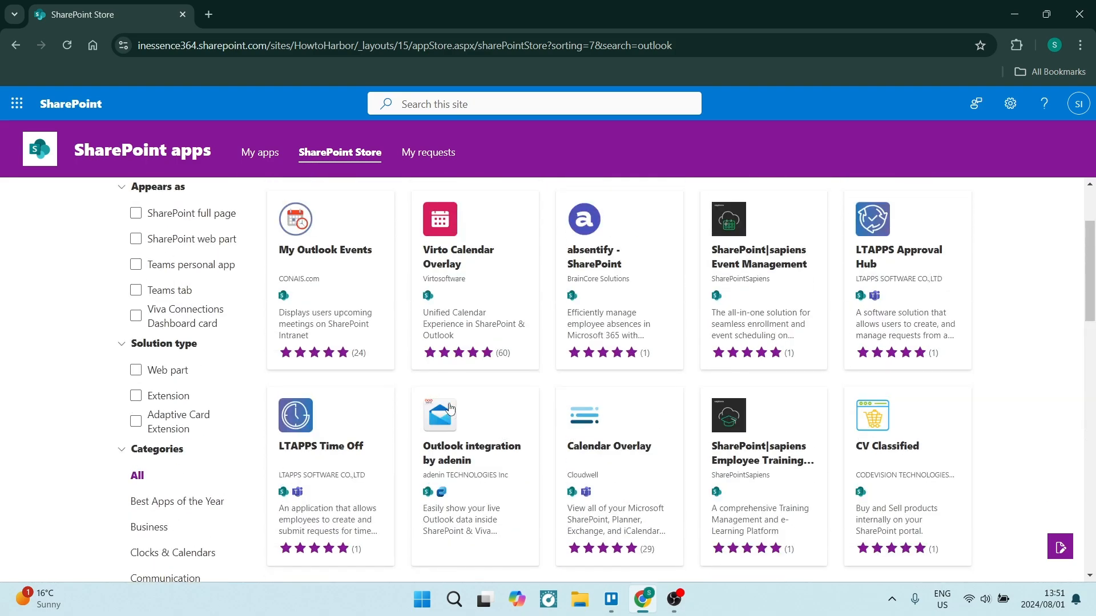
Step: Add the Outlook integration by adenin app to the site from its store page
left_click(450, 408)
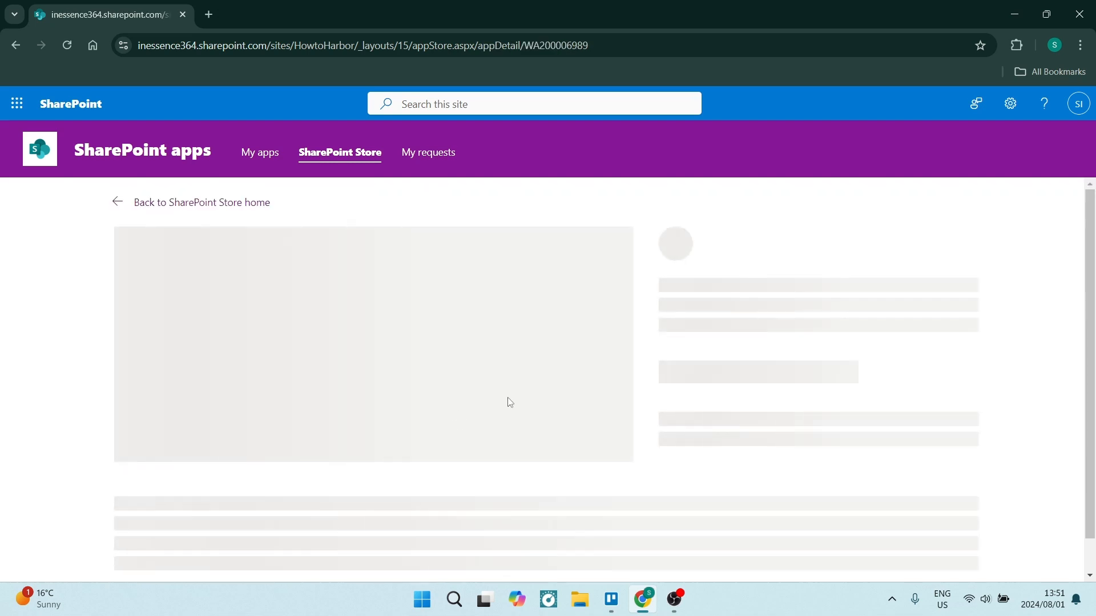
mouse_move(595, 346)
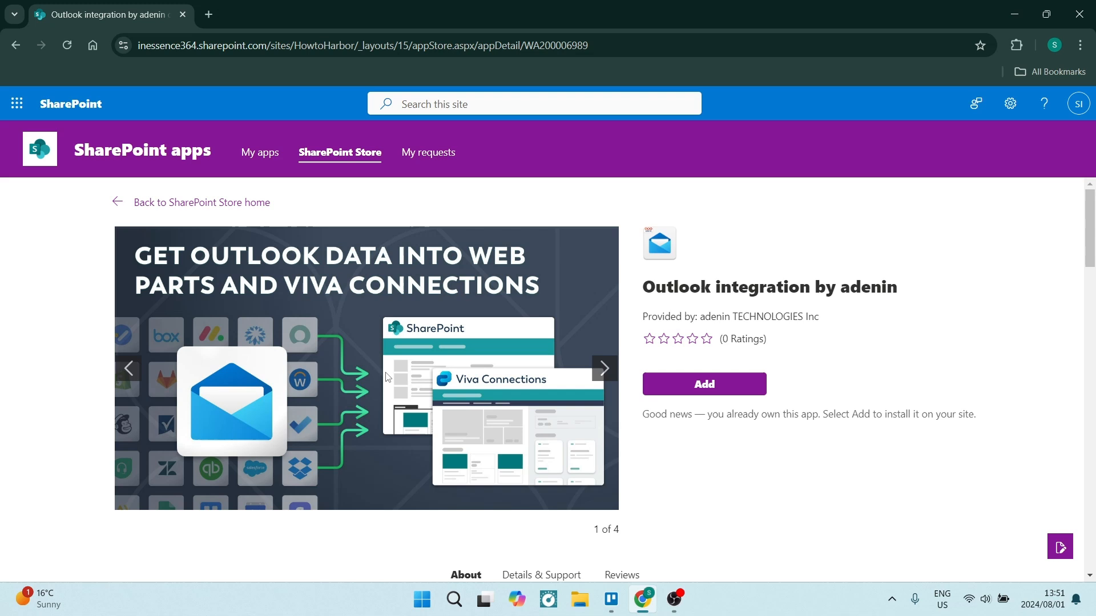
left_click(704, 384)
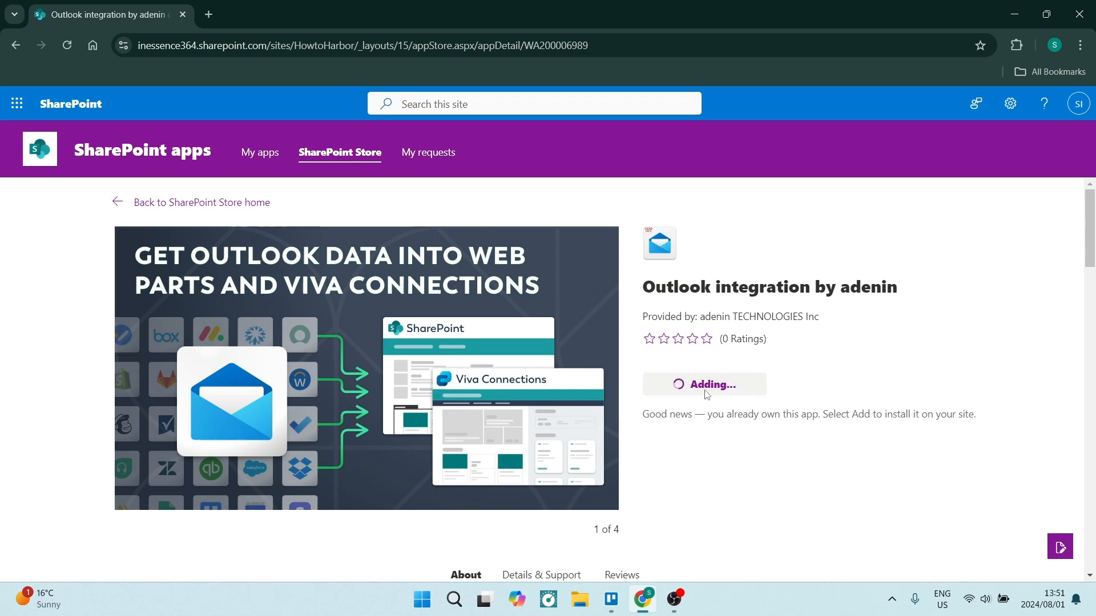
mouse_move(732, 452)
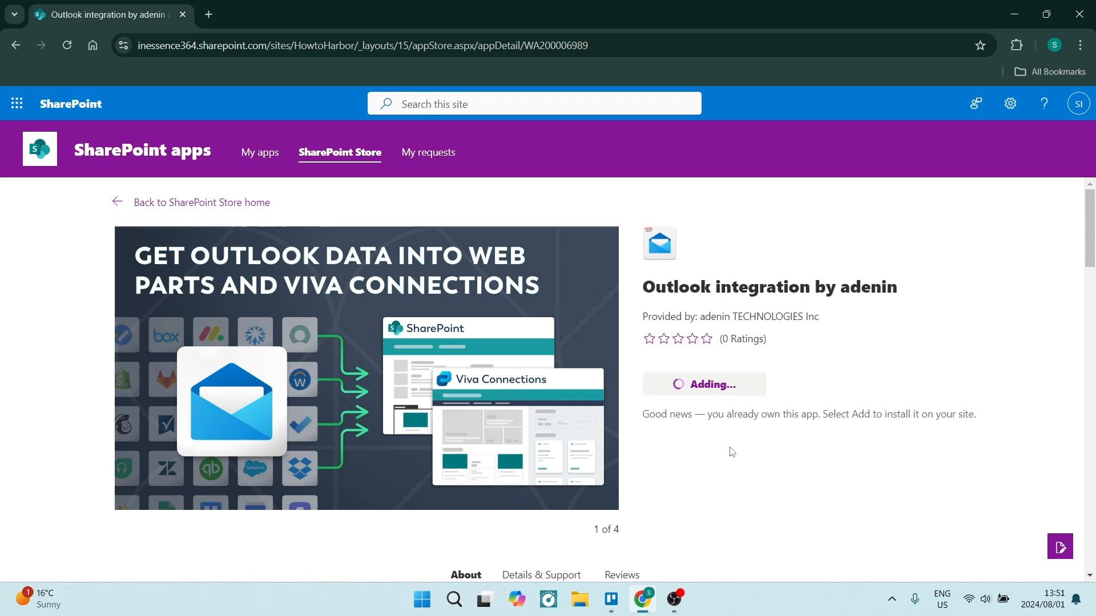
mouse_move(479, 411)
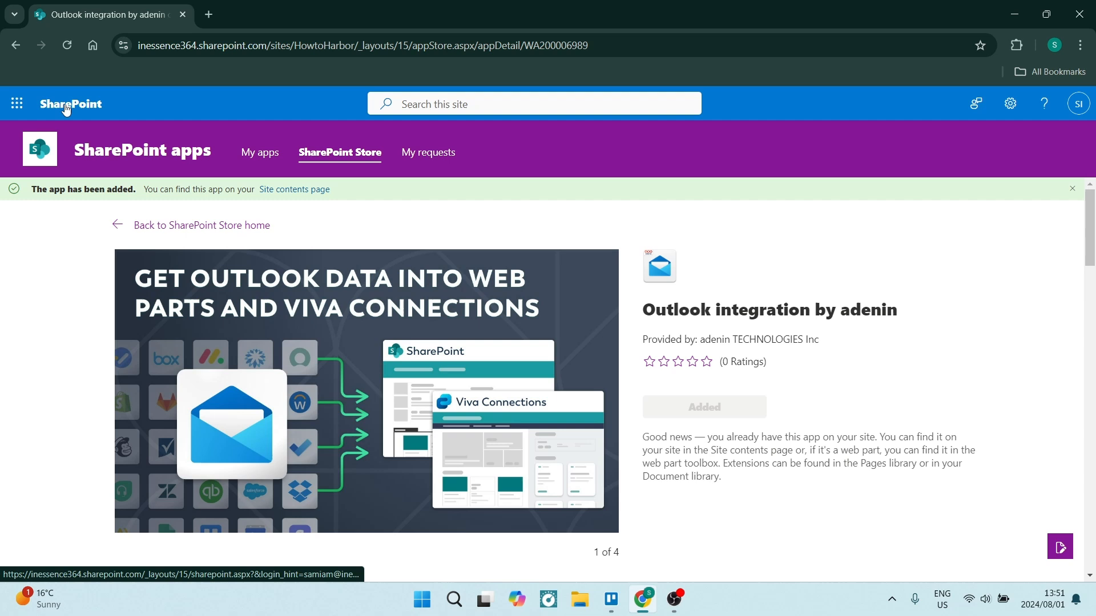
mouse_move(621, 406)
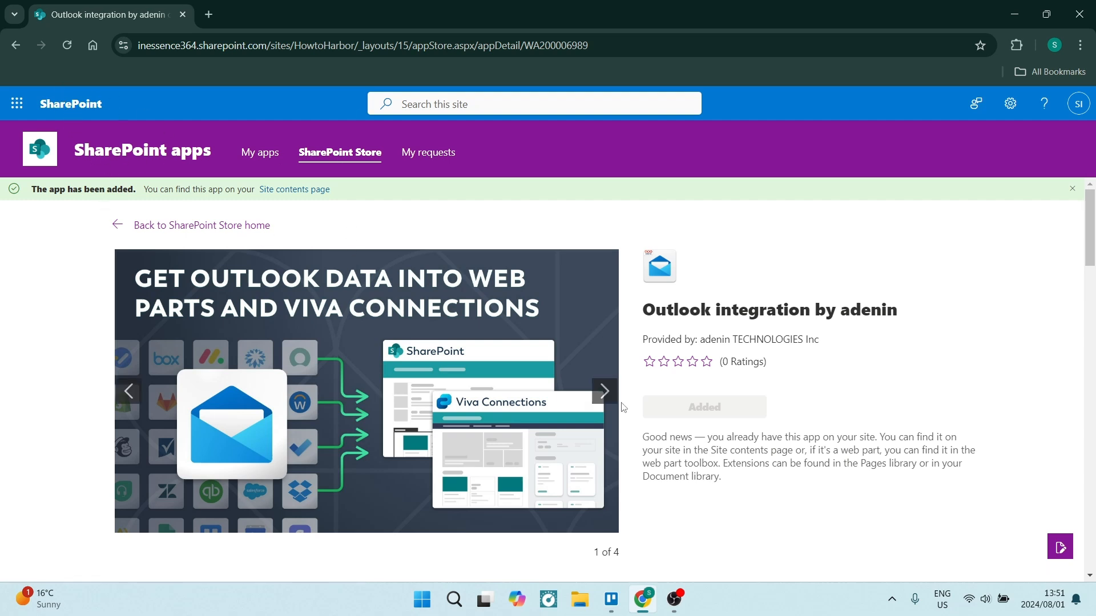
scroll("down", 3)
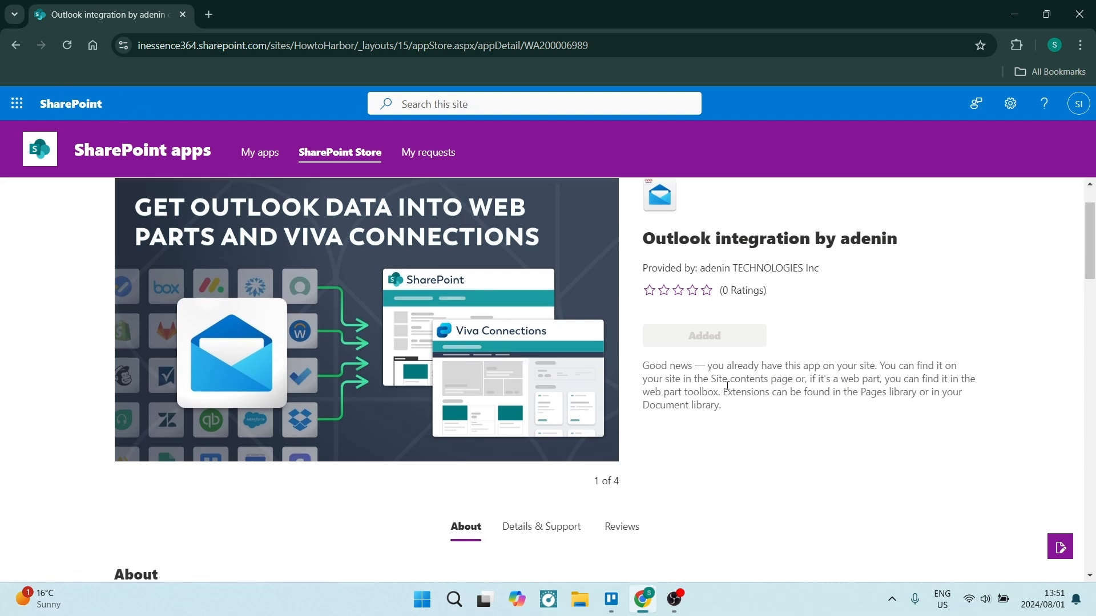
mouse_move(713, 387)
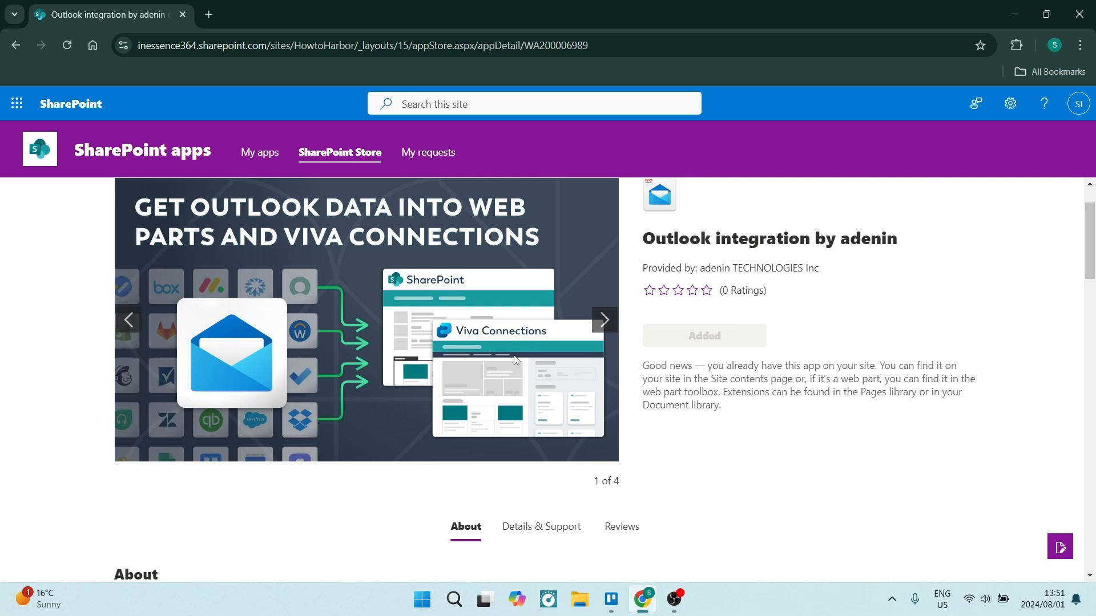
mouse_move(84, 114)
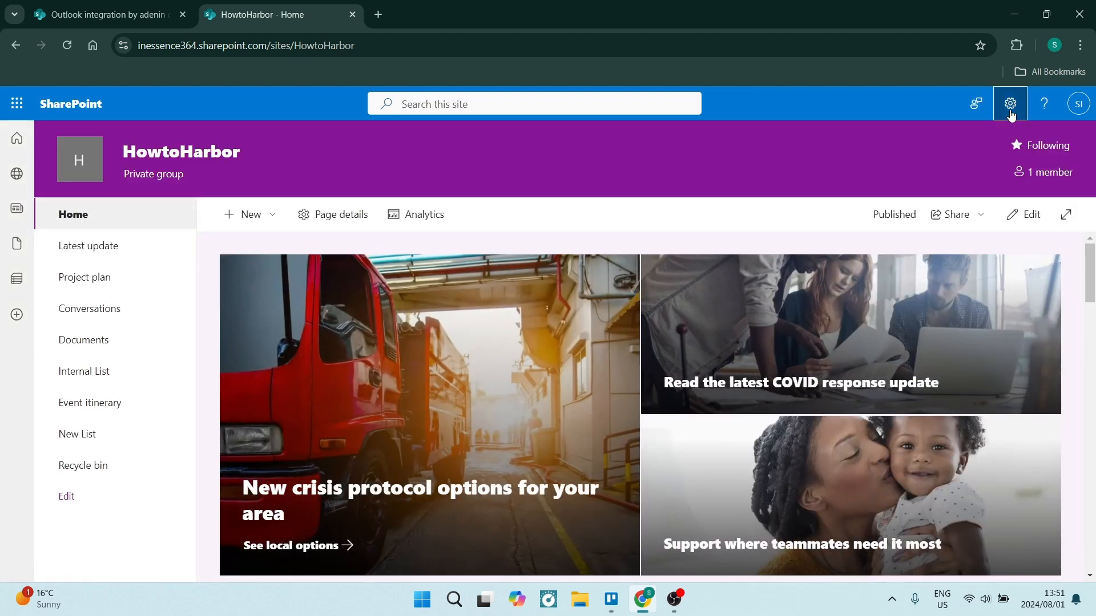
Step: Confirm Outlook integration by adenin appears in Site contents and open its details
left_click(1009, 103)
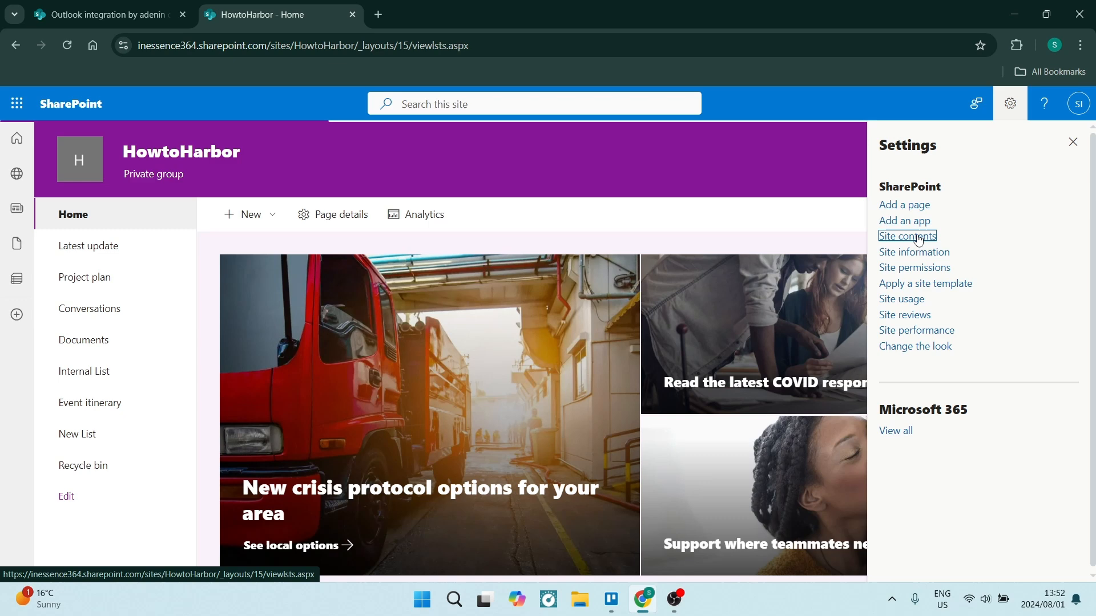
left_click(907, 236)
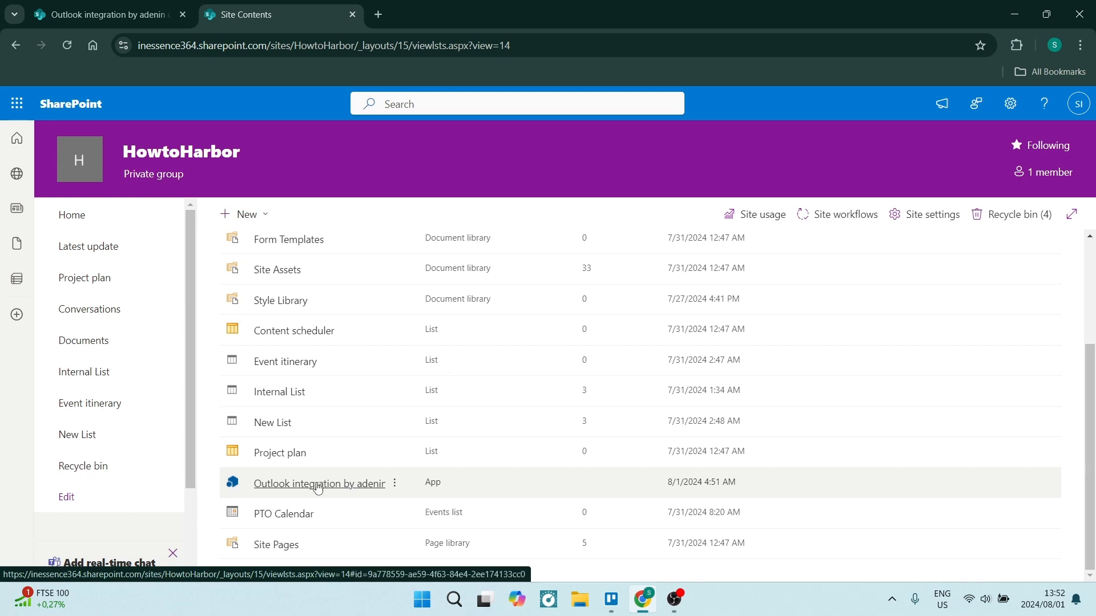
mouse_move(326, 492)
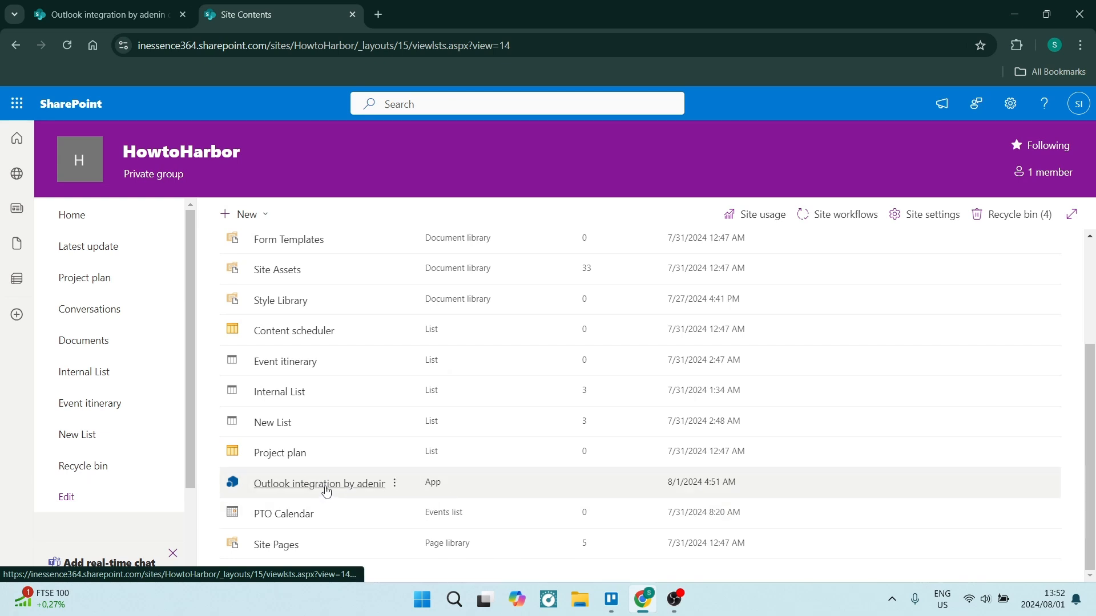
left_click(319, 483)
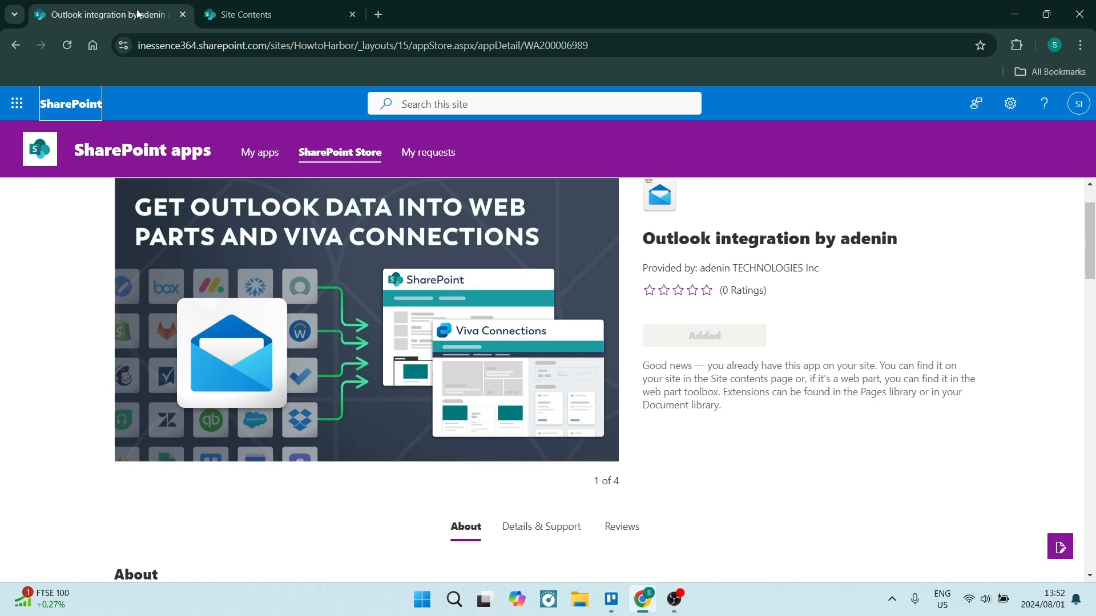
Step: Follow the adenin link in the app's FAQ to the adenin website
scroll("down", 3)
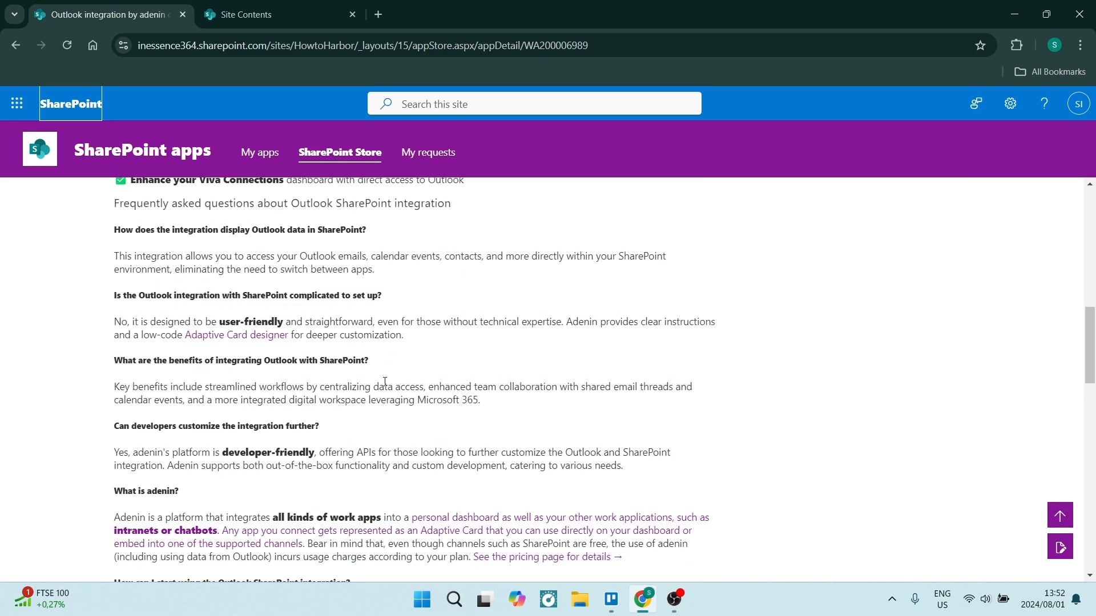
scroll("down", 3)
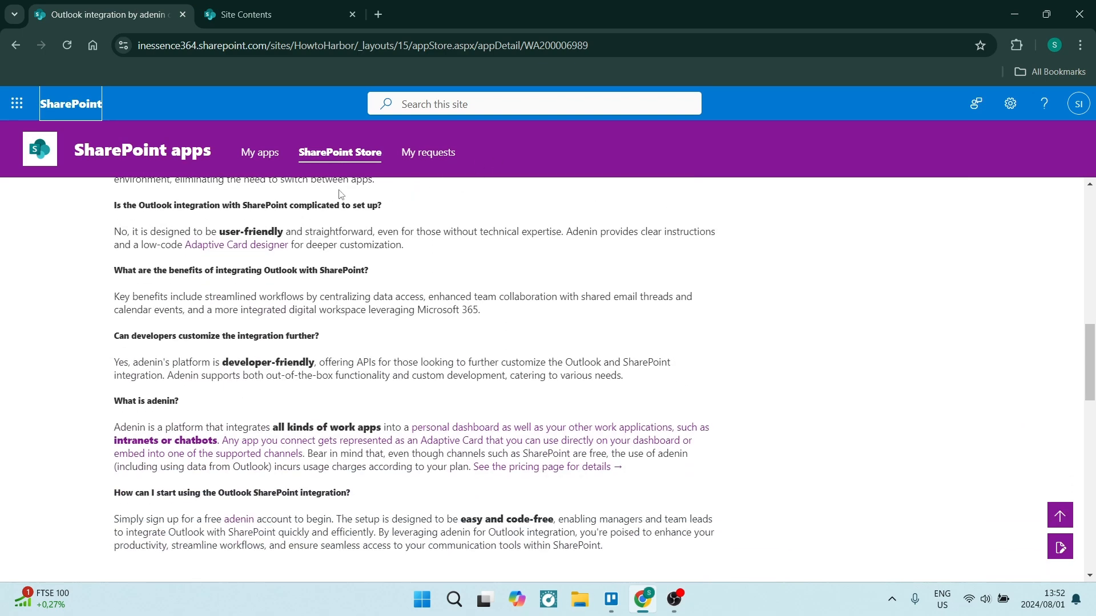
scroll("down", 3)
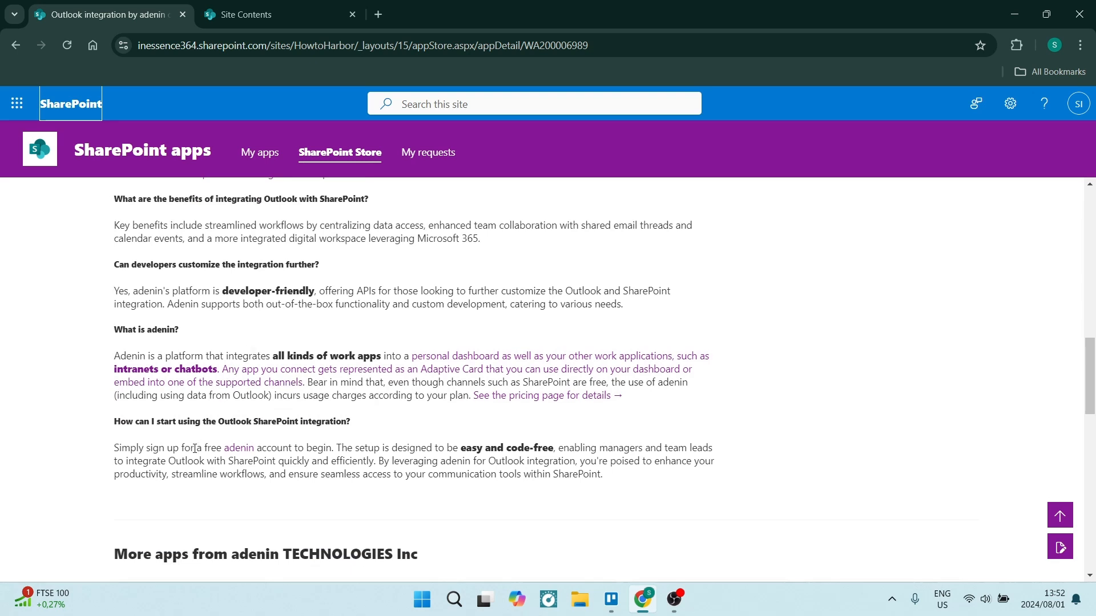
mouse_move(207, 438)
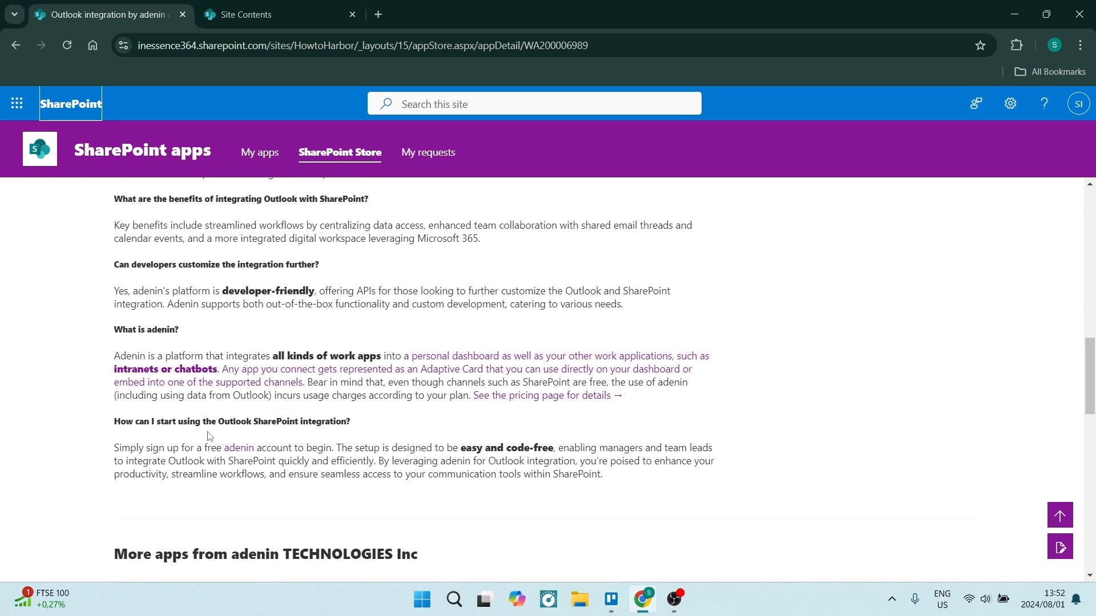
mouse_move(264, 455)
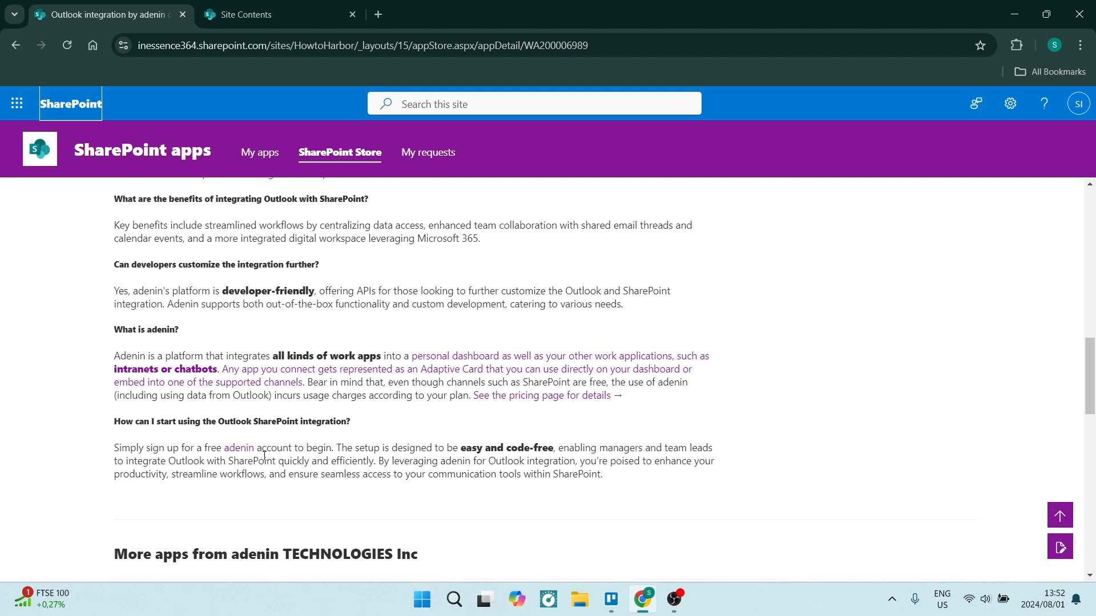
mouse_move(239, 452)
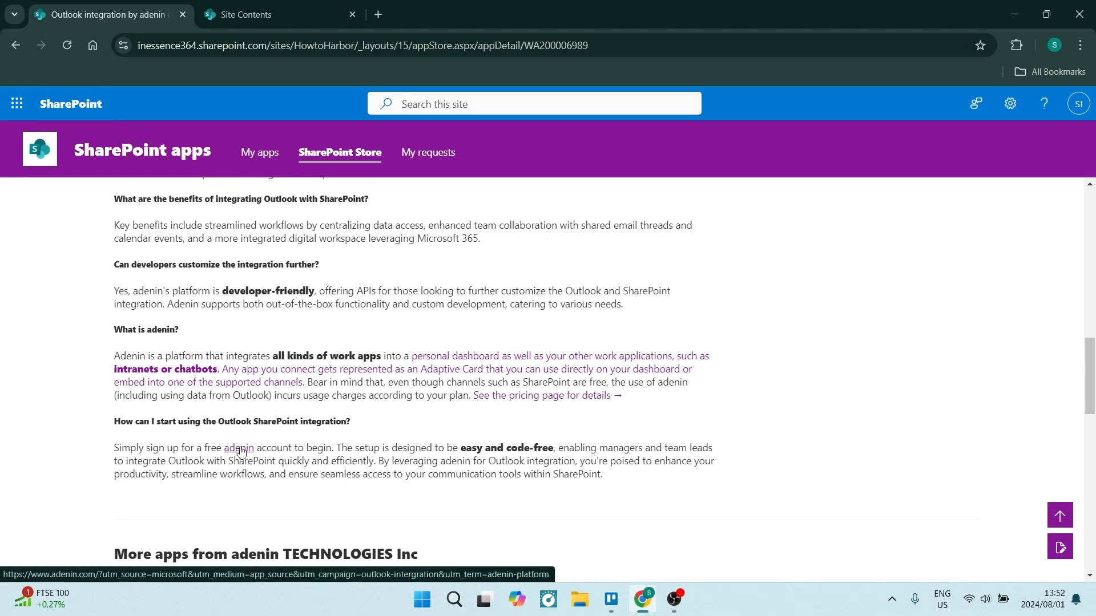
left_click(238, 448)
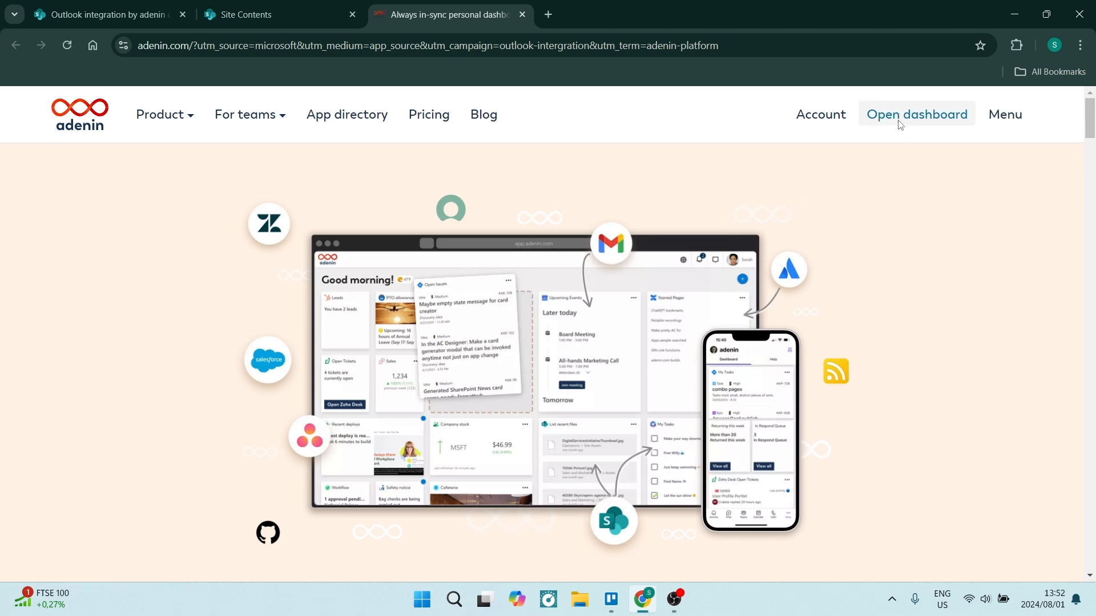
Step: Open the adenin dashboard and its Connect recommended apps directory
left_click(917, 114)
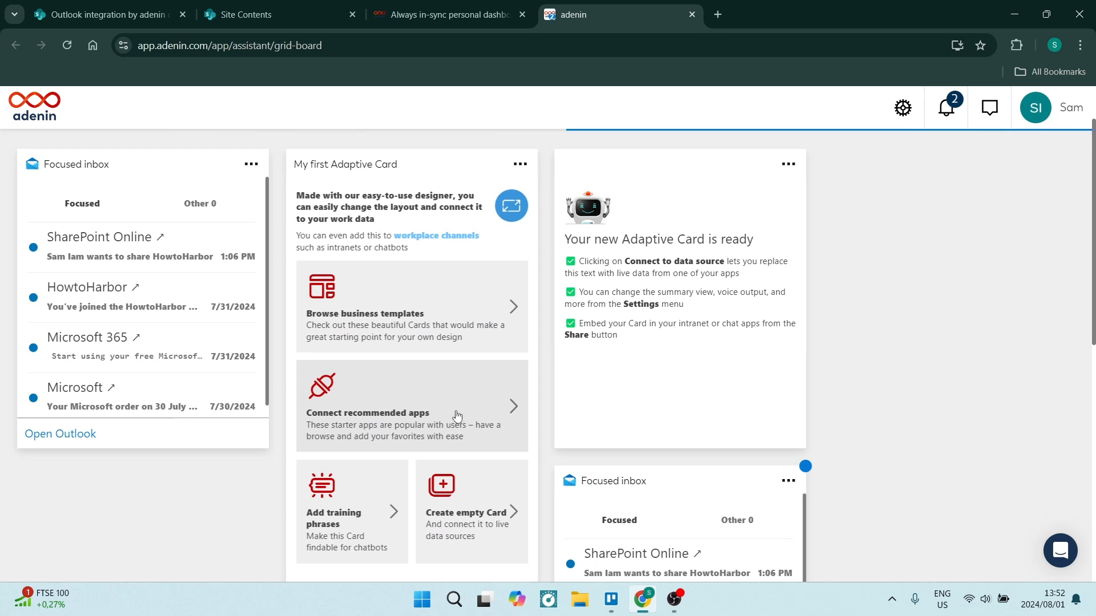
left_click(411, 405)
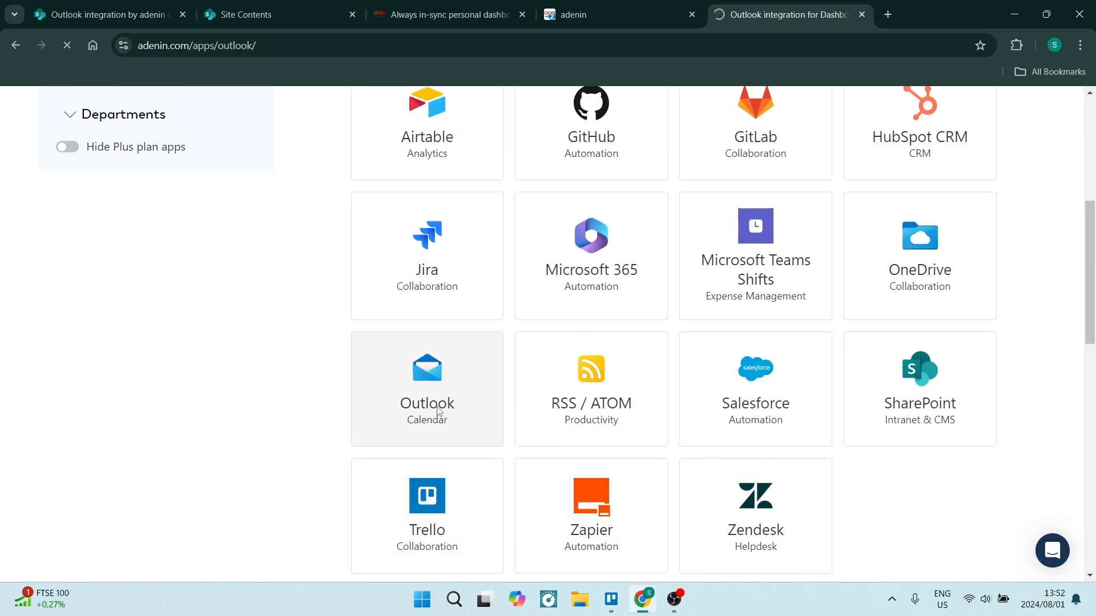
Step: Open the Outlook tile and scroll through its features and four dashboard cards
left_click(427, 389)
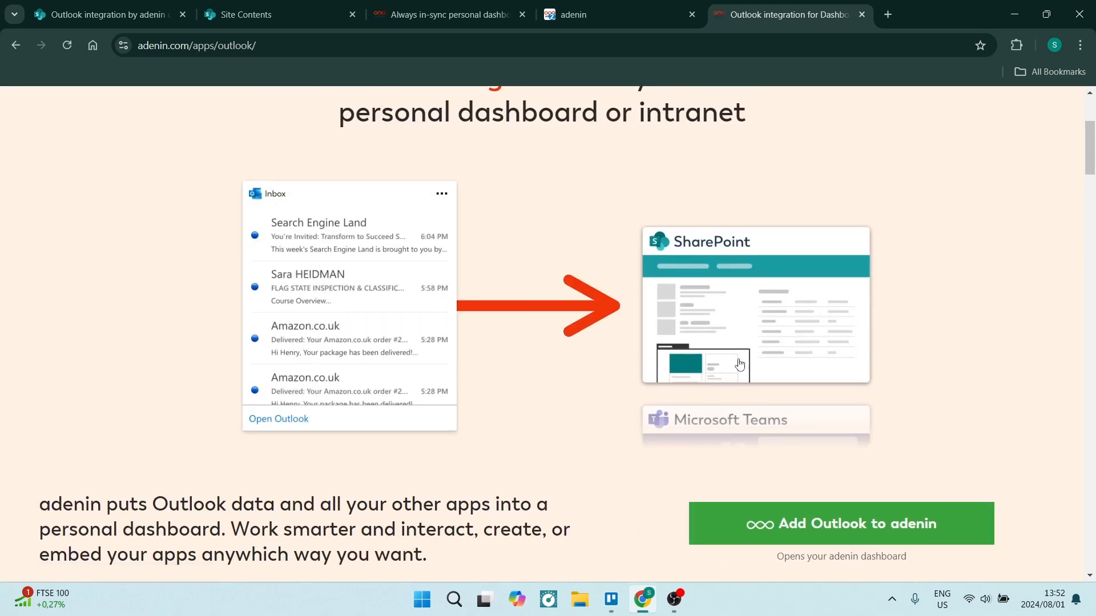
scroll("down", 3)
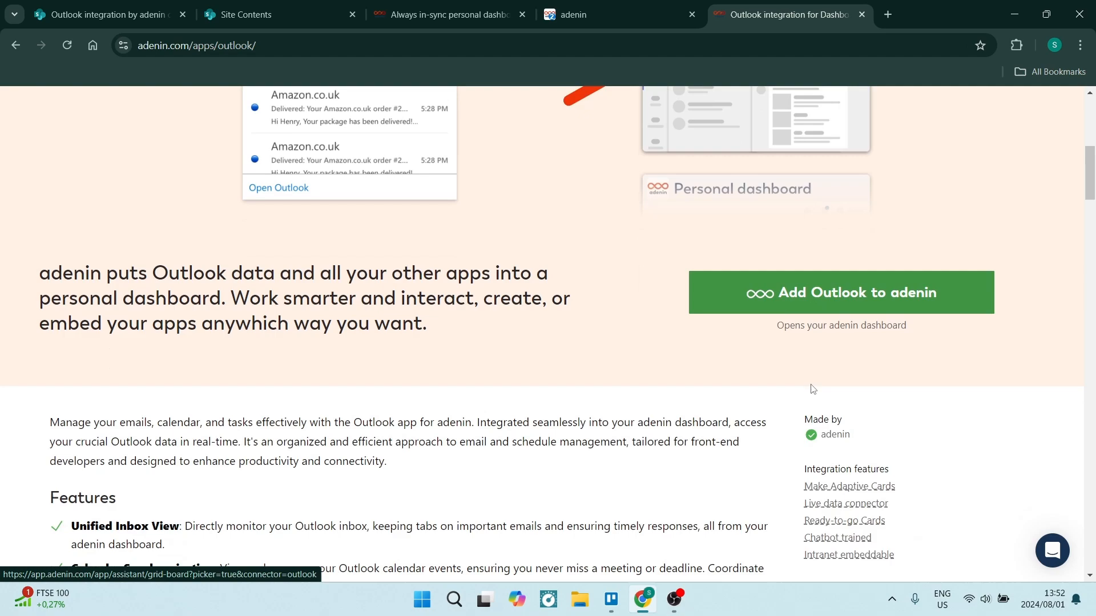
scroll("down", 3)
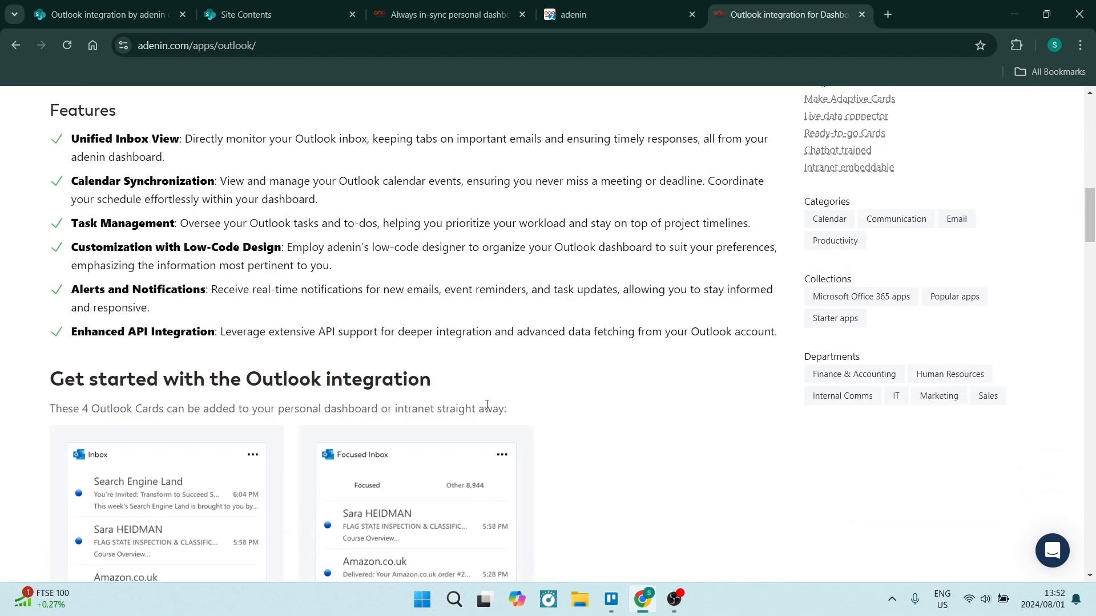
scroll("down", 3)
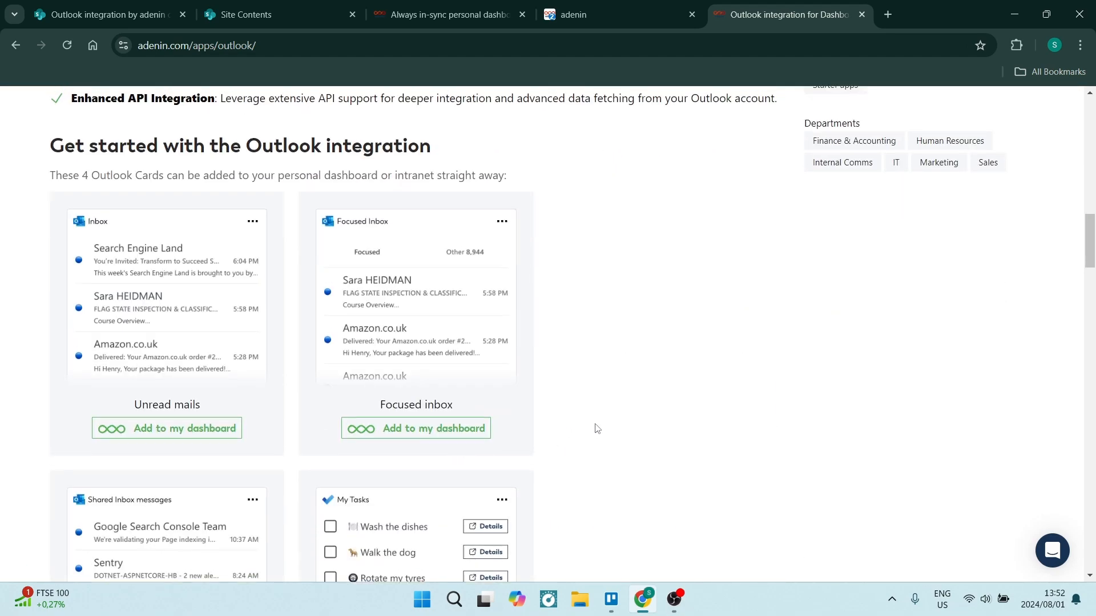